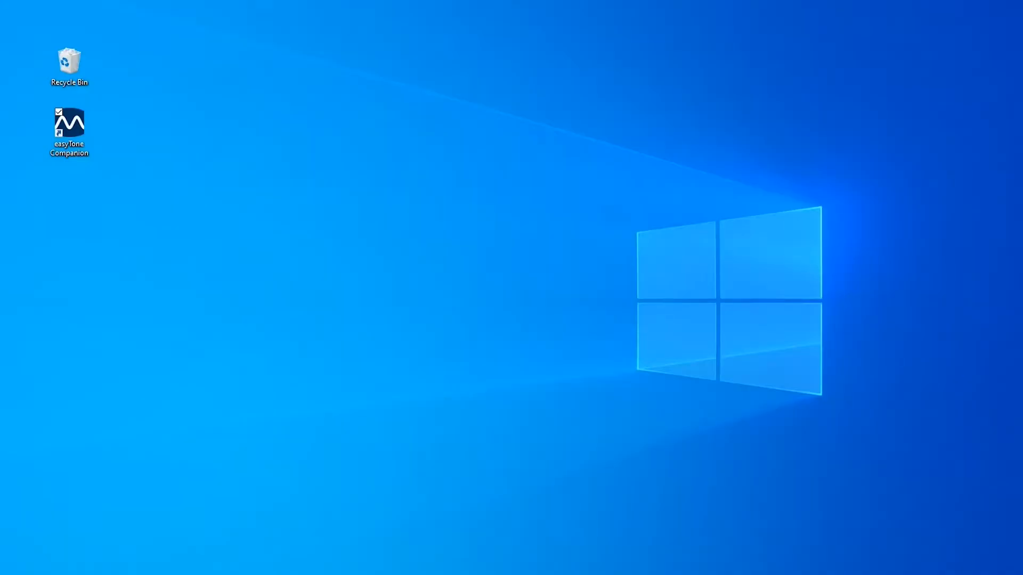
# Launch easyTone Companion from its desktop shortcut, opening an empty subject list
pyautogui.doubleClick(69, 124)
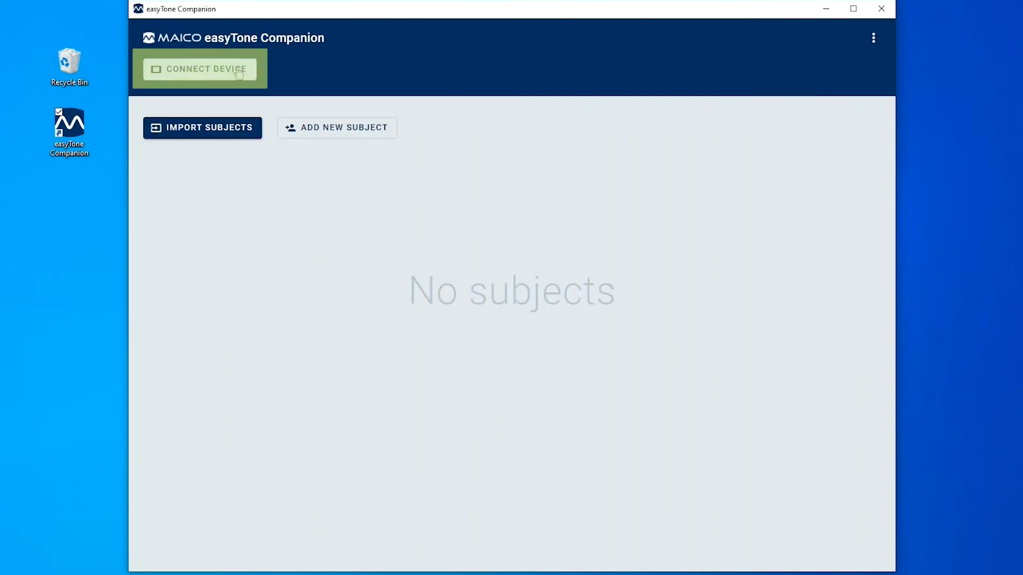
# Open the Device browser with CONNECT DEVICE to choose USB or WiFi
pyautogui.click(200, 68)
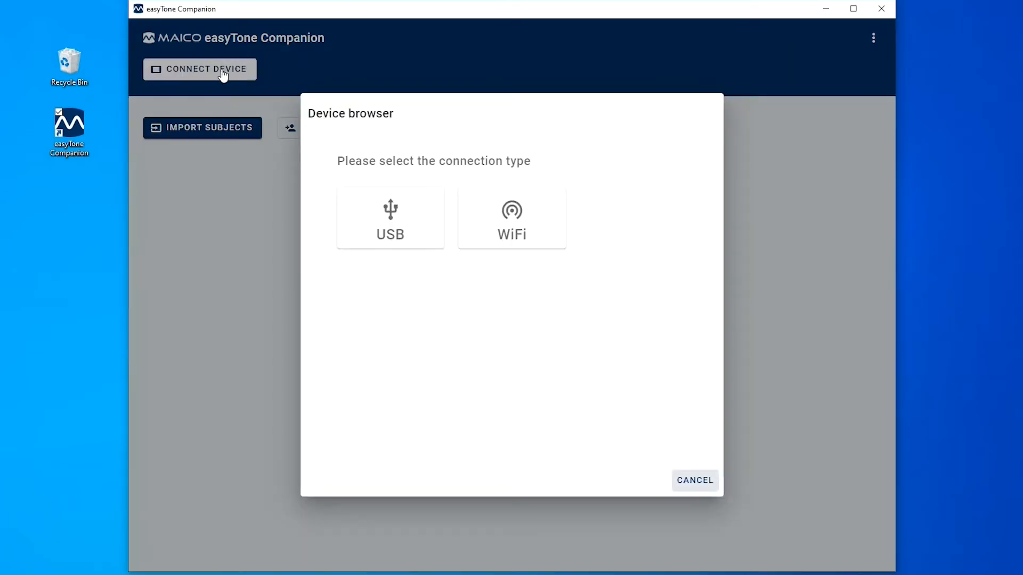
pyautogui.moveTo(4, 438)
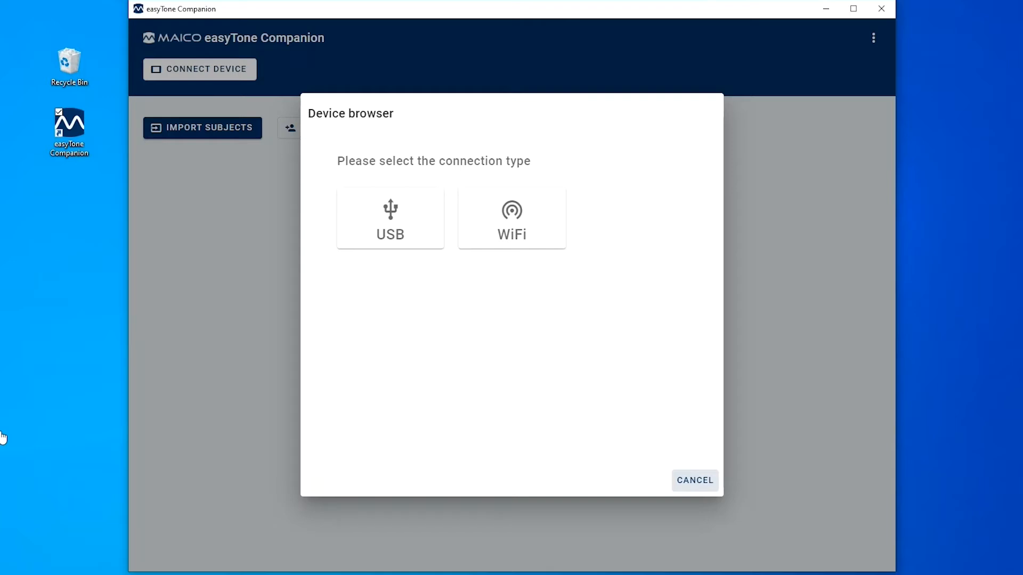
pyautogui.moveTo(848, 569)
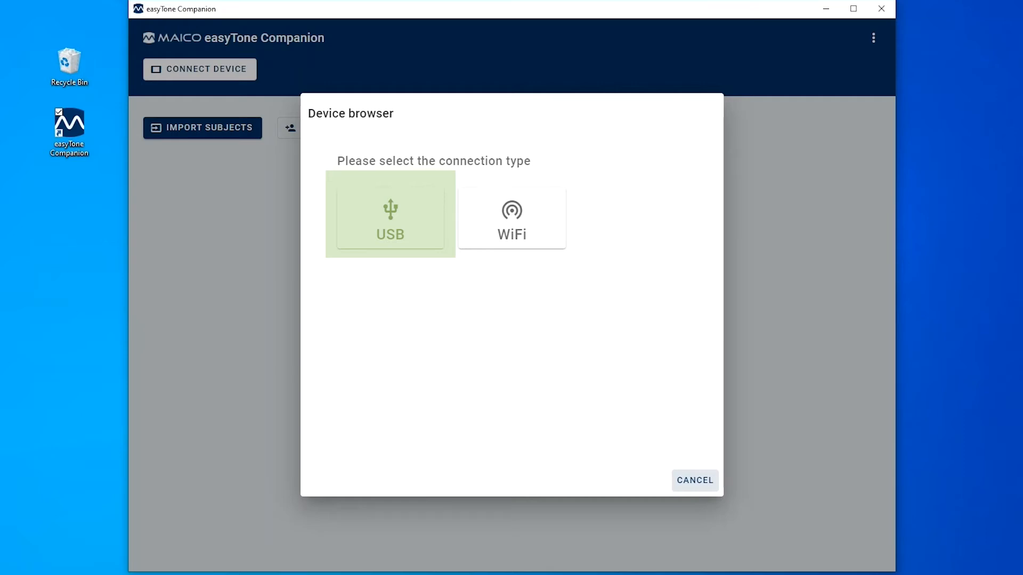
# Connect the LENOVO Lenovo Tab M10 HD via USB, then close the Device browser
pyautogui.click(390, 214)
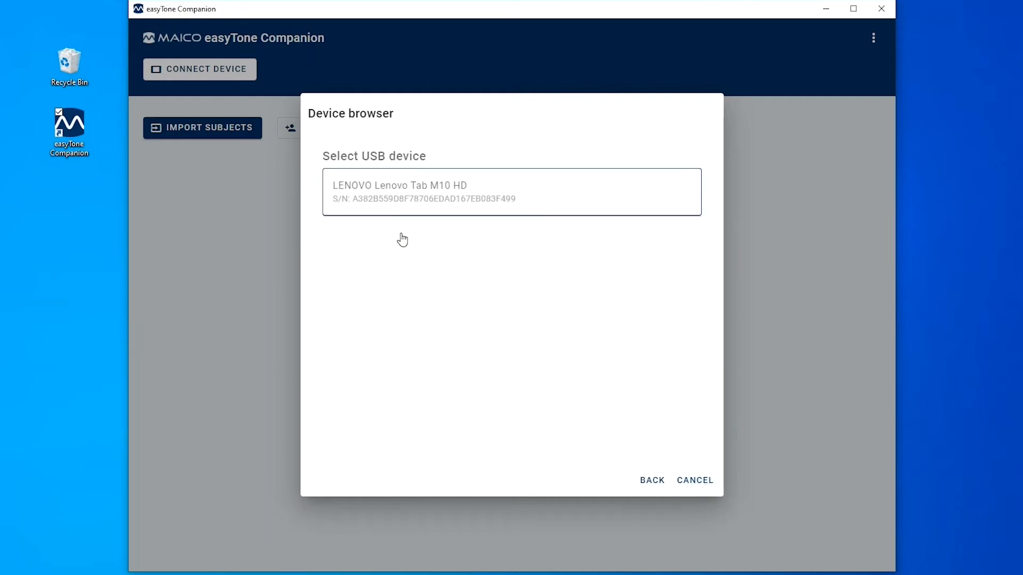
pyautogui.click(511, 191)
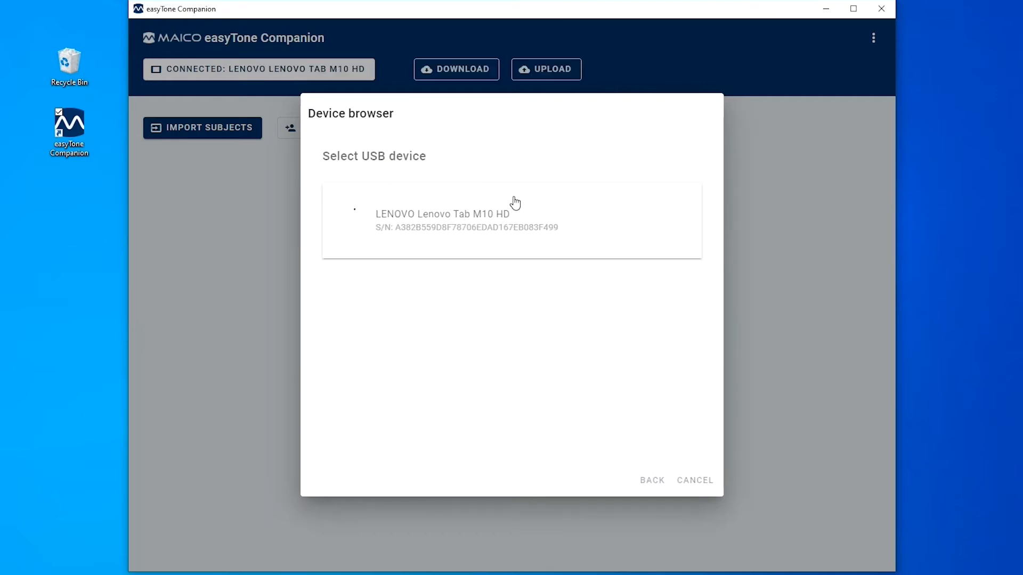
pyautogui.click(442, 220)
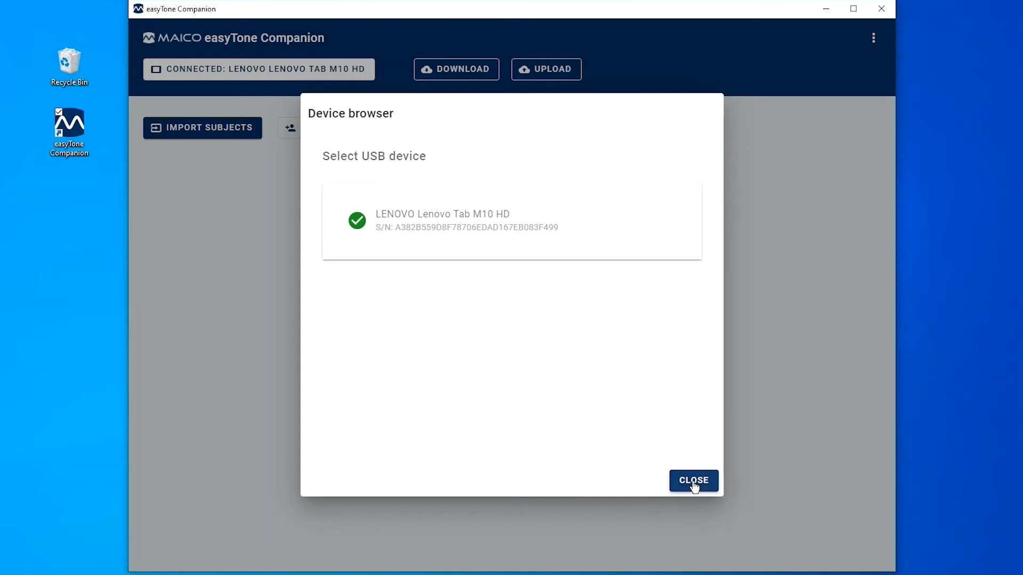
pyautogui.click(693, 480)
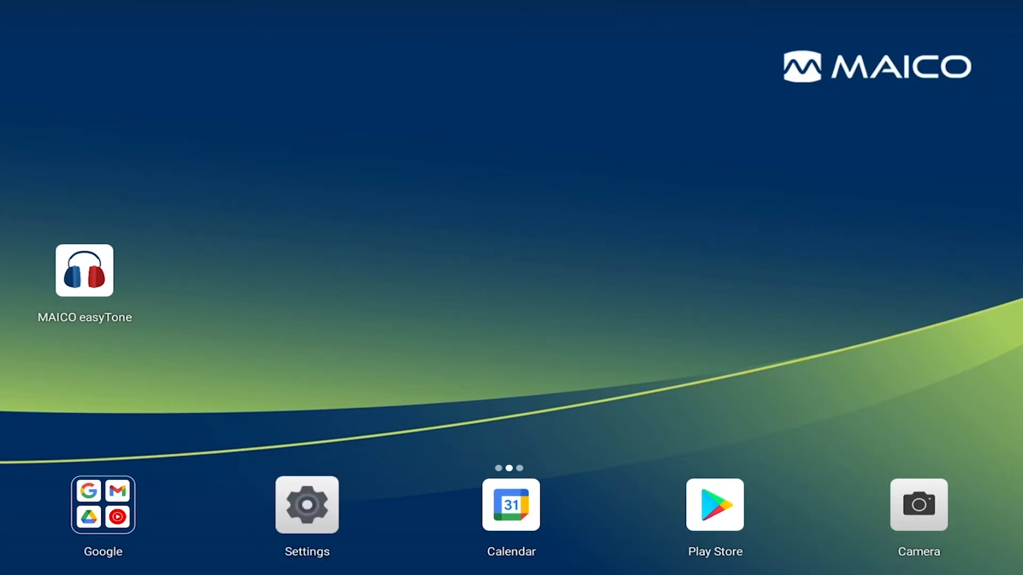
# View the MAICO WLAN 1 network details under the tablet's Network & internet WLAN settings
pyautogui.click(307, 505)
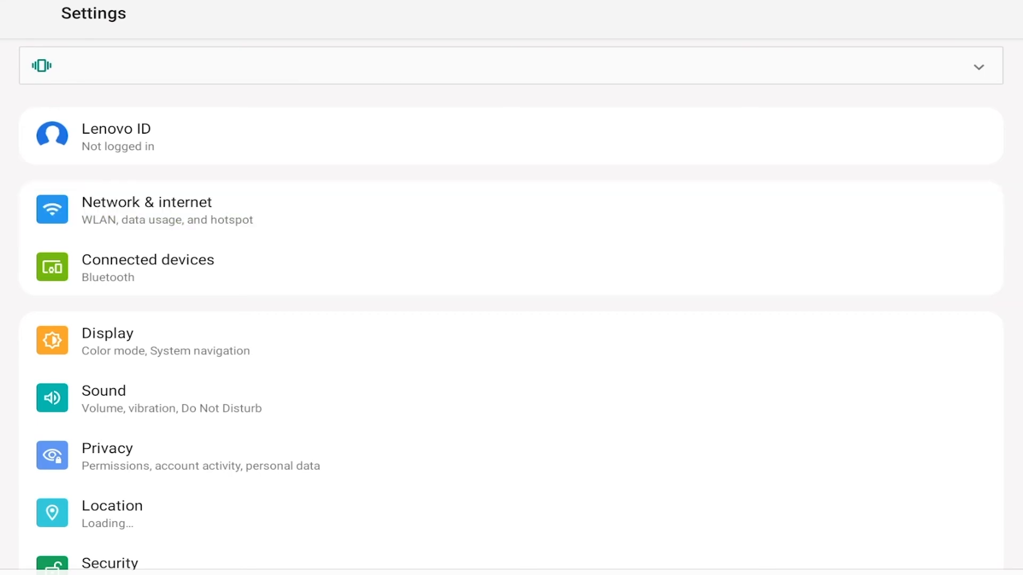
pyautogui.click(147, 210)
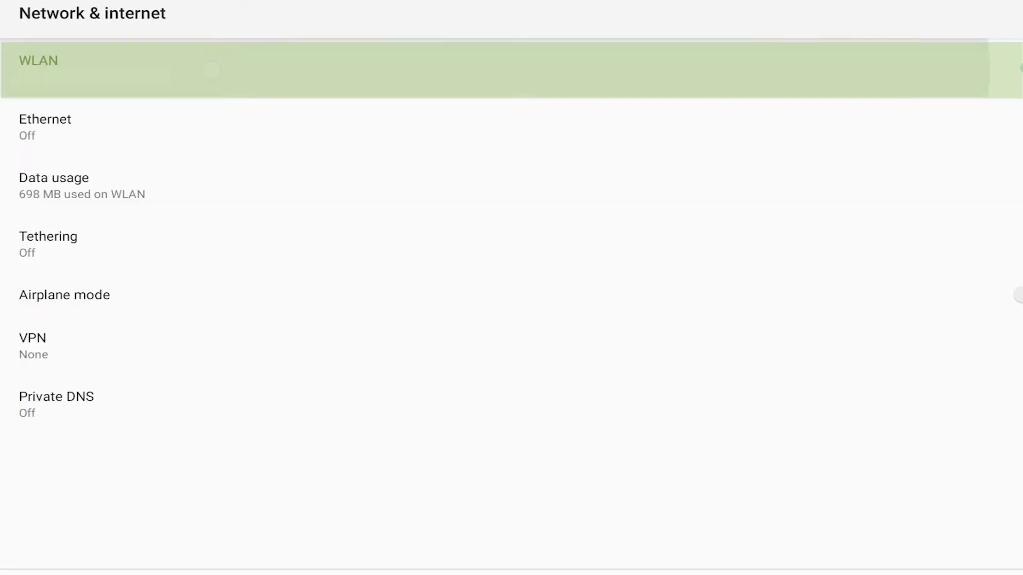
pyautogui.click(38, 69)
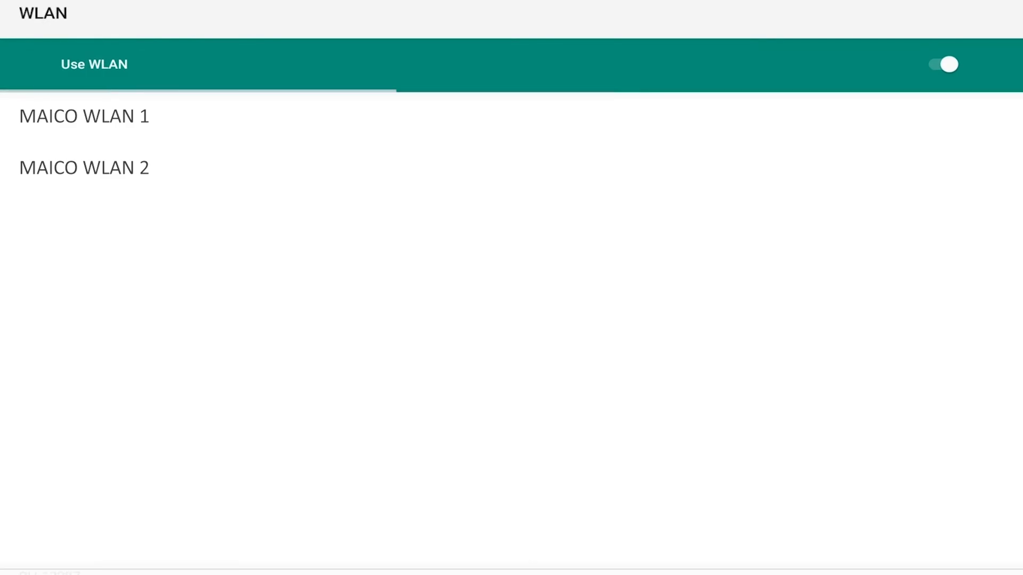
pyautogui.click(83, 116)
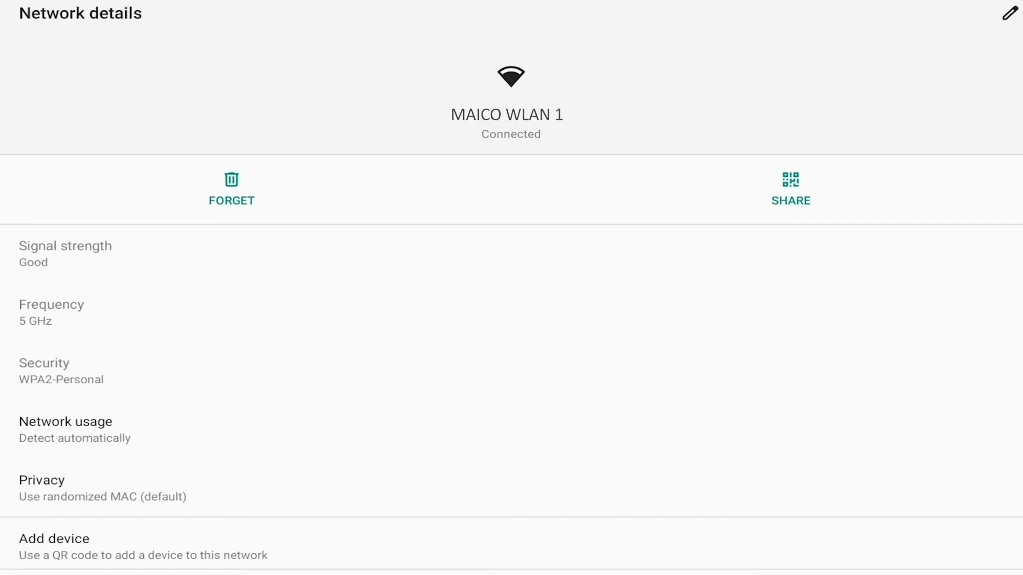
pyautogui.scroll(-3)
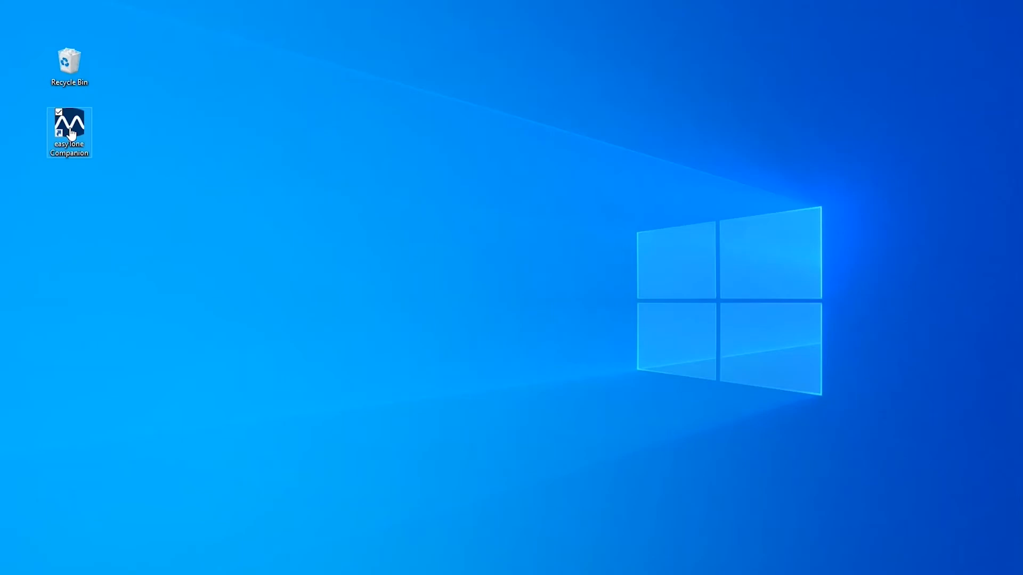
# Relaunch easyTone Companion and connect over WiFi to 192.168.86.36, then close the browser
pyautogui.doubleClick(69, 124)
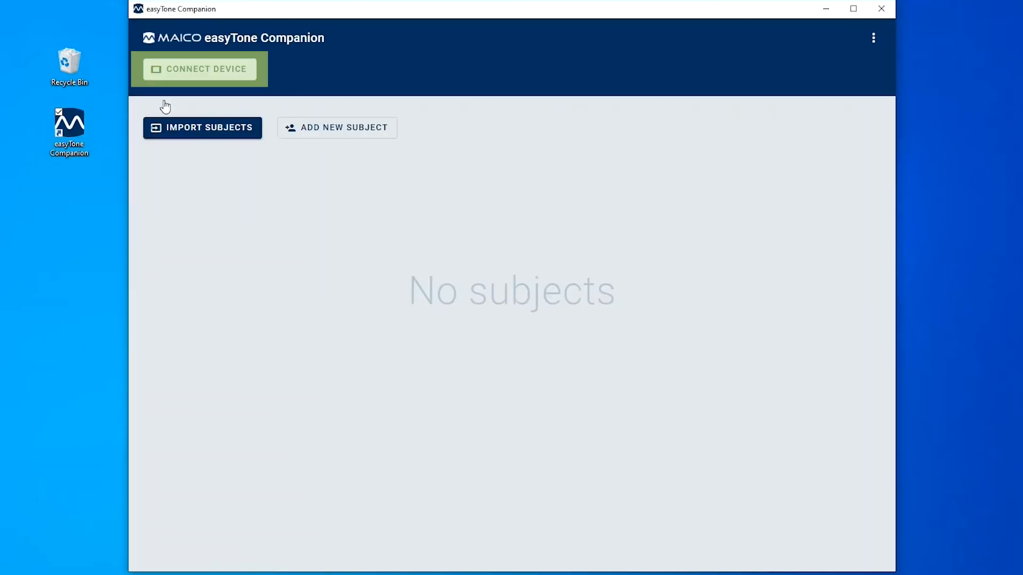
pyautogui.click(200, 69)
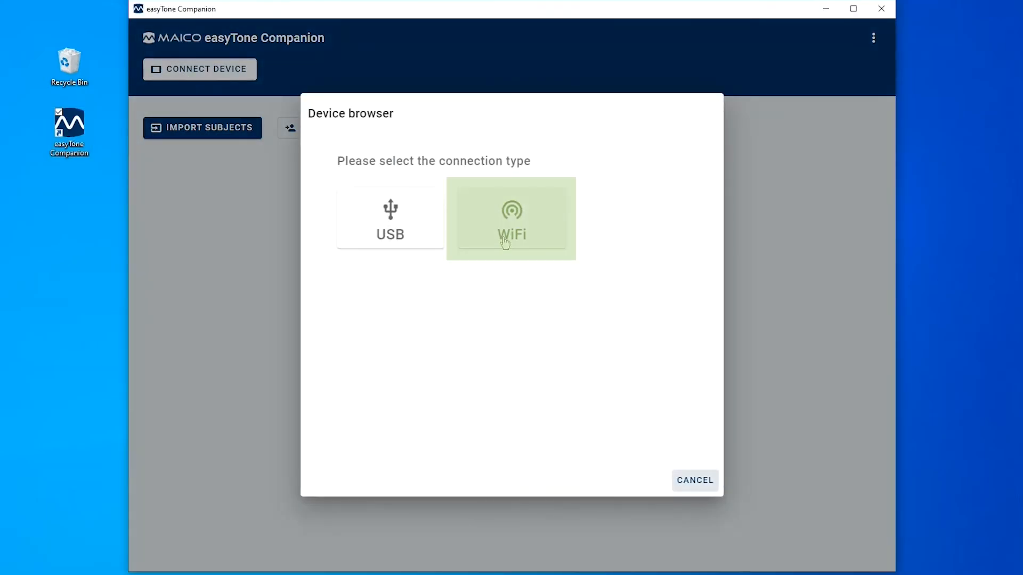
pyautogui.click(511, 218)
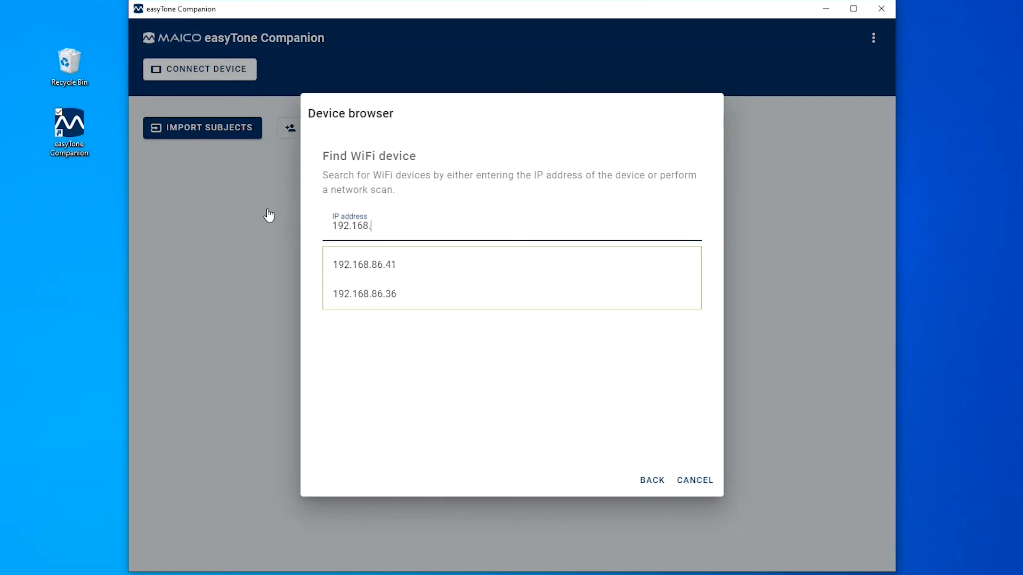
pyautogui.click(364, 293)
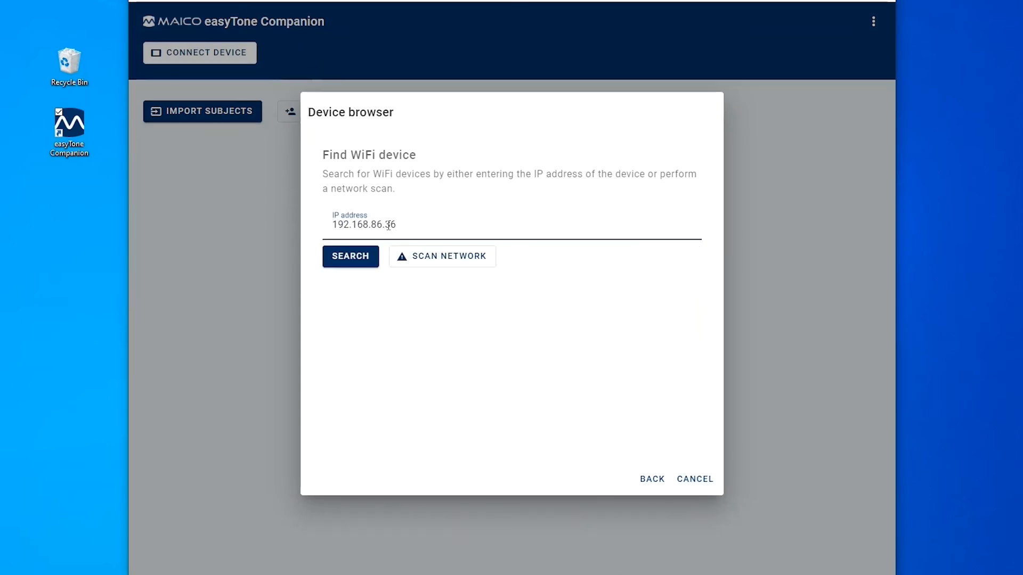
pyautogui.click(351, 256)
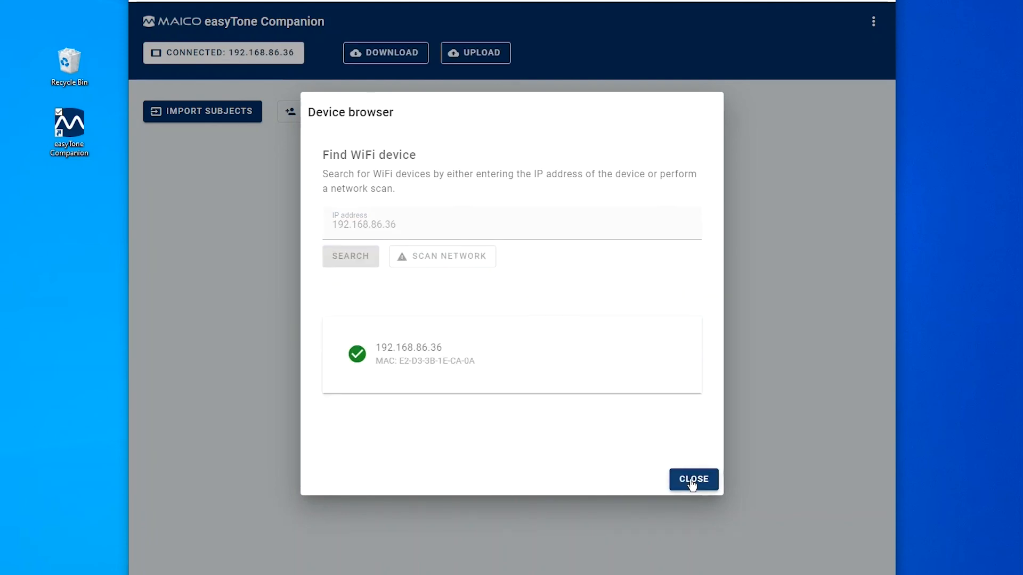
pyautogui.click(693, 480)
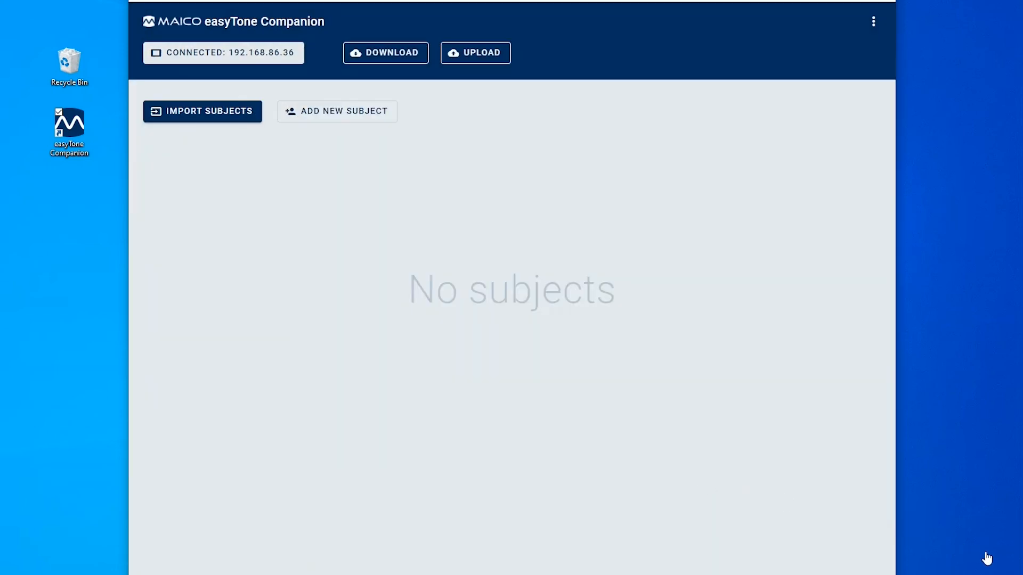